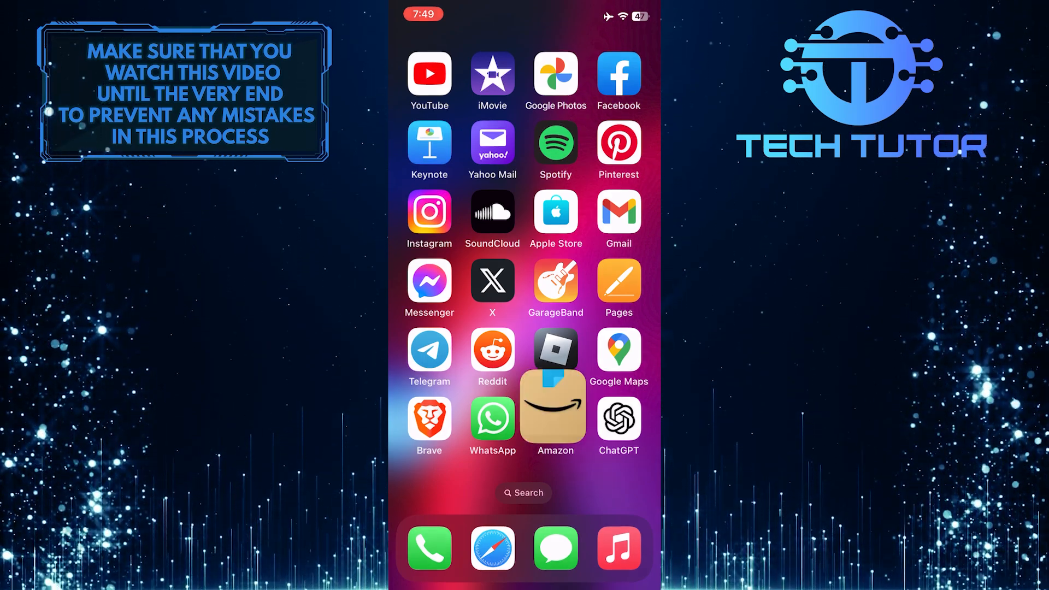
Launch the Amazon shopping app from the Home Screen.
click(555, 407)
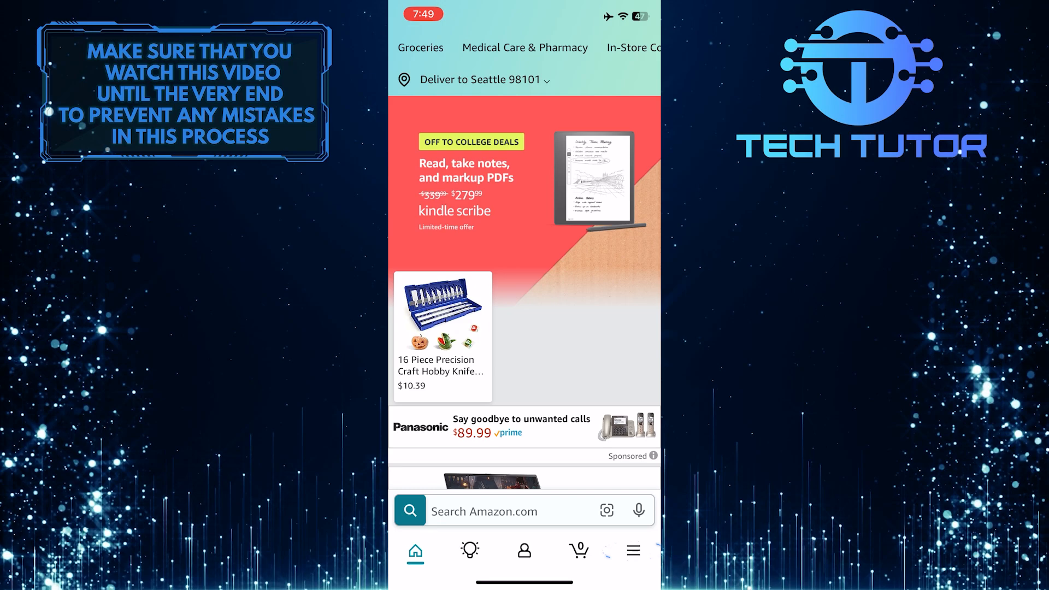
Show the menu's Settings list with Notifications, Permissions, Switch Accounts and Sign Out.
click(633, 549)
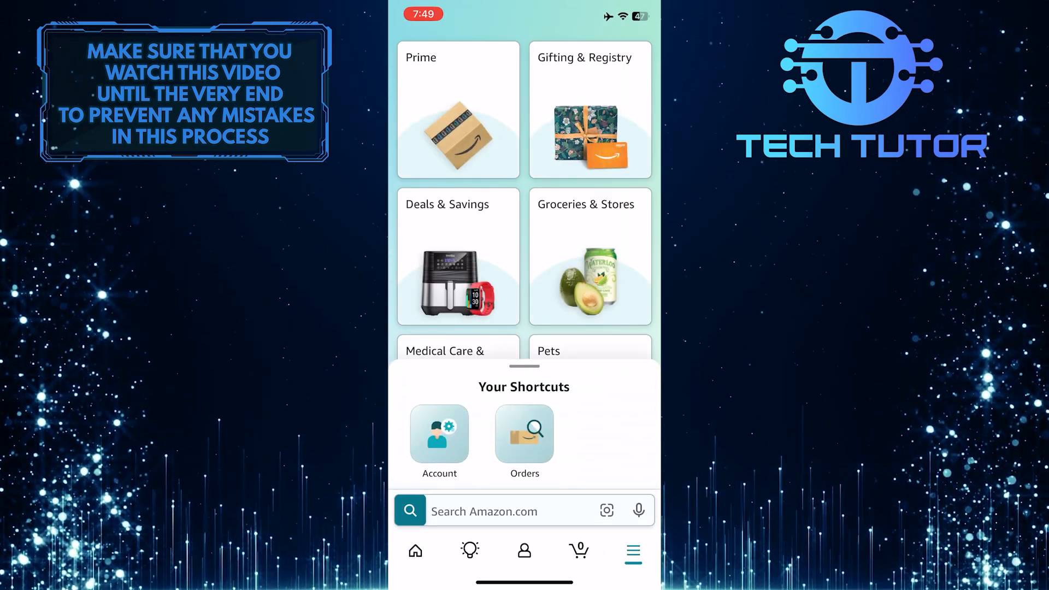
scroll(down, 3)
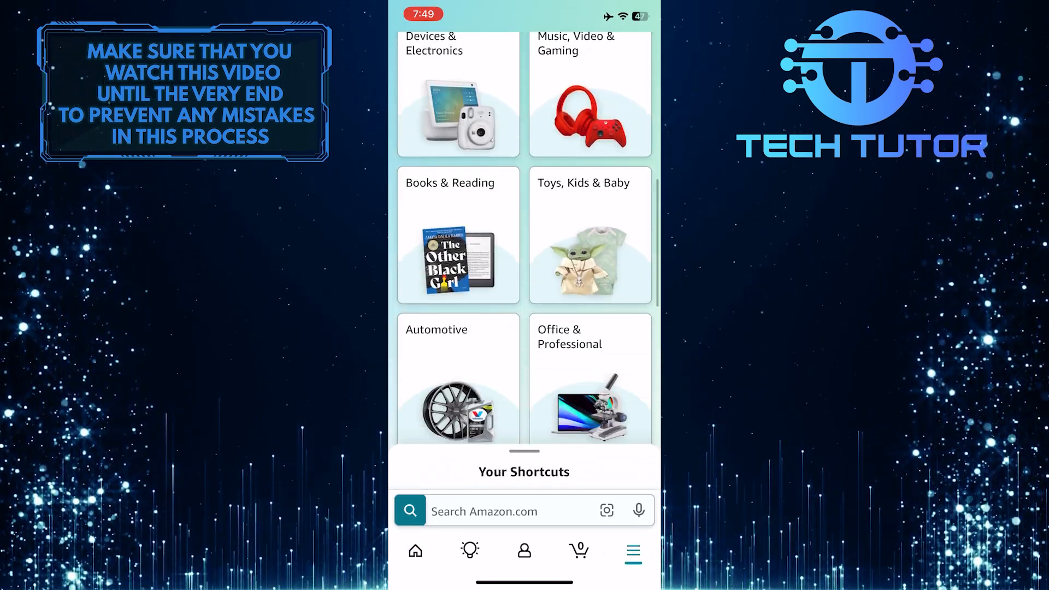
scroll(down, 3)
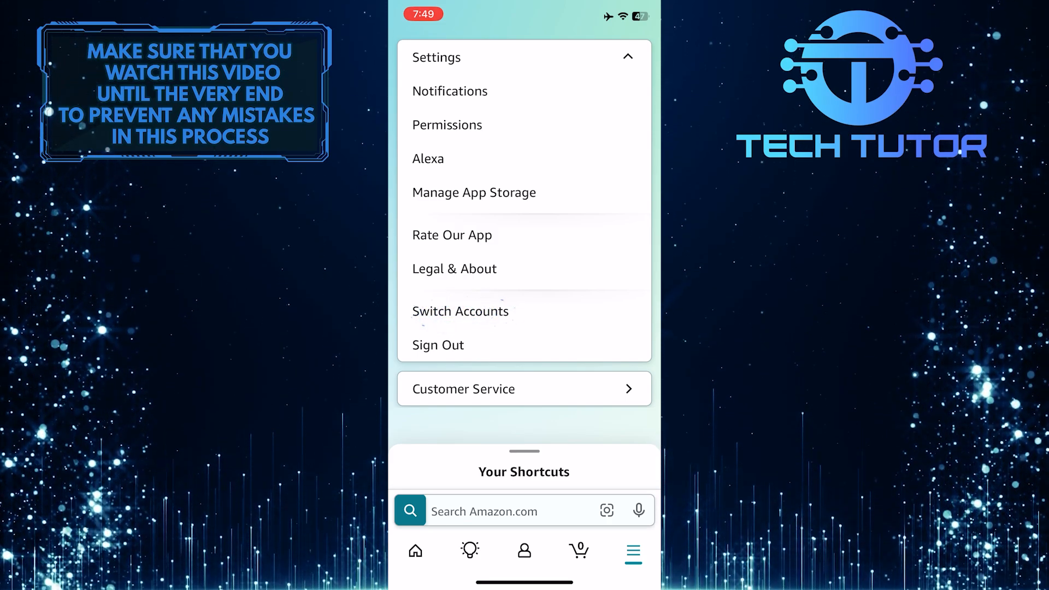
Go to Switch Accounts, showing the single signed-in account.
click(460, 311)
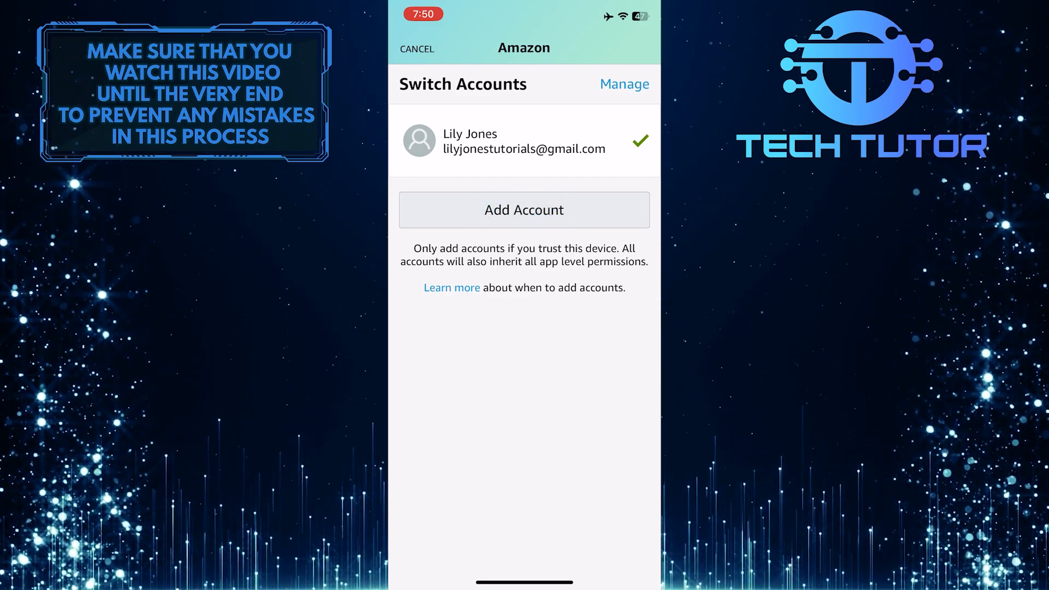
Add another account and dismiss the saved-password sheet, leaving the empty email field.
click(523, 210)
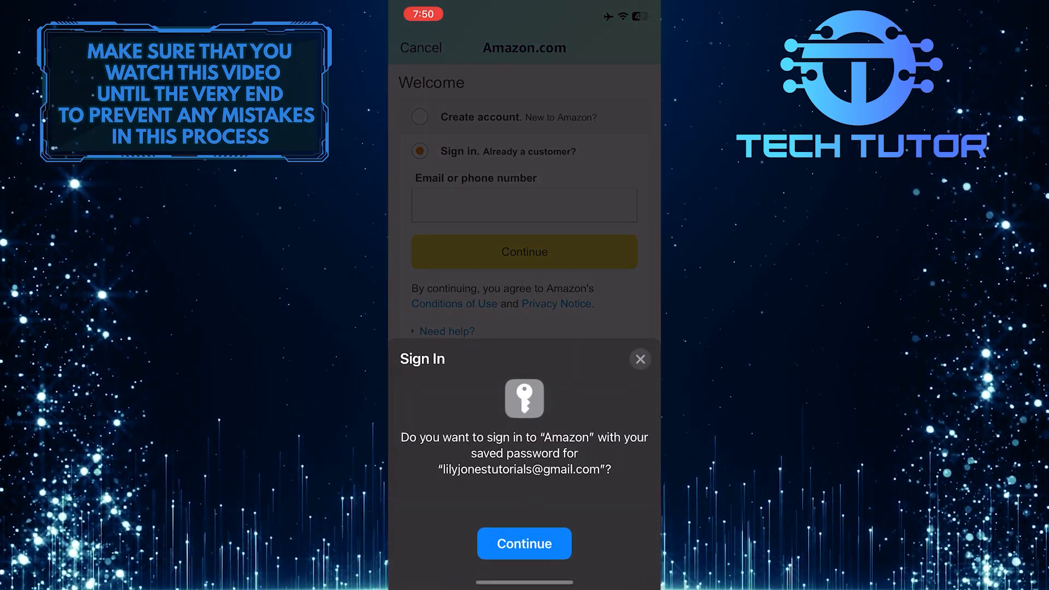
click(639, 358)
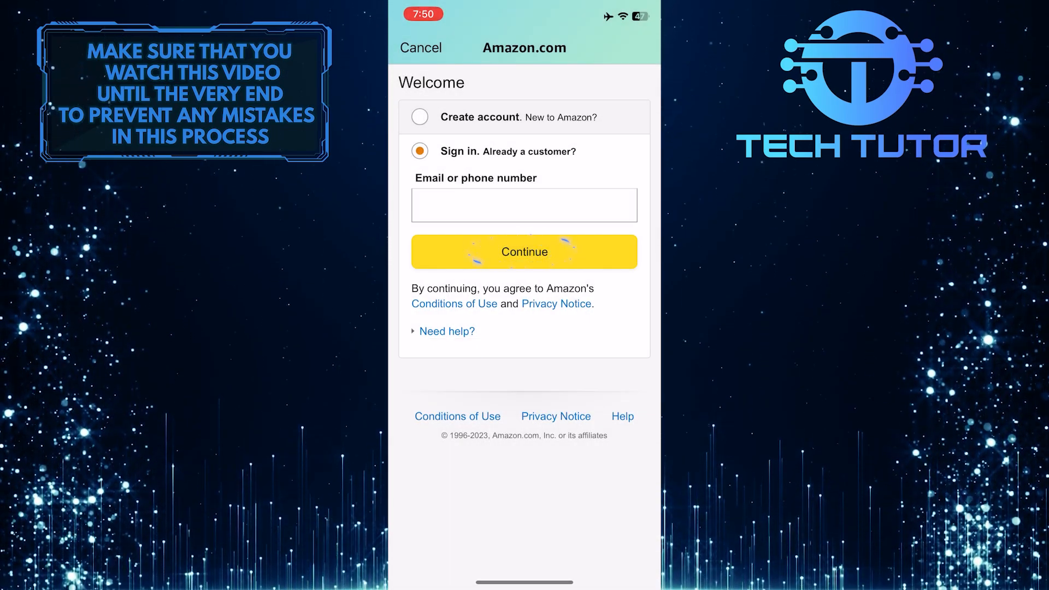